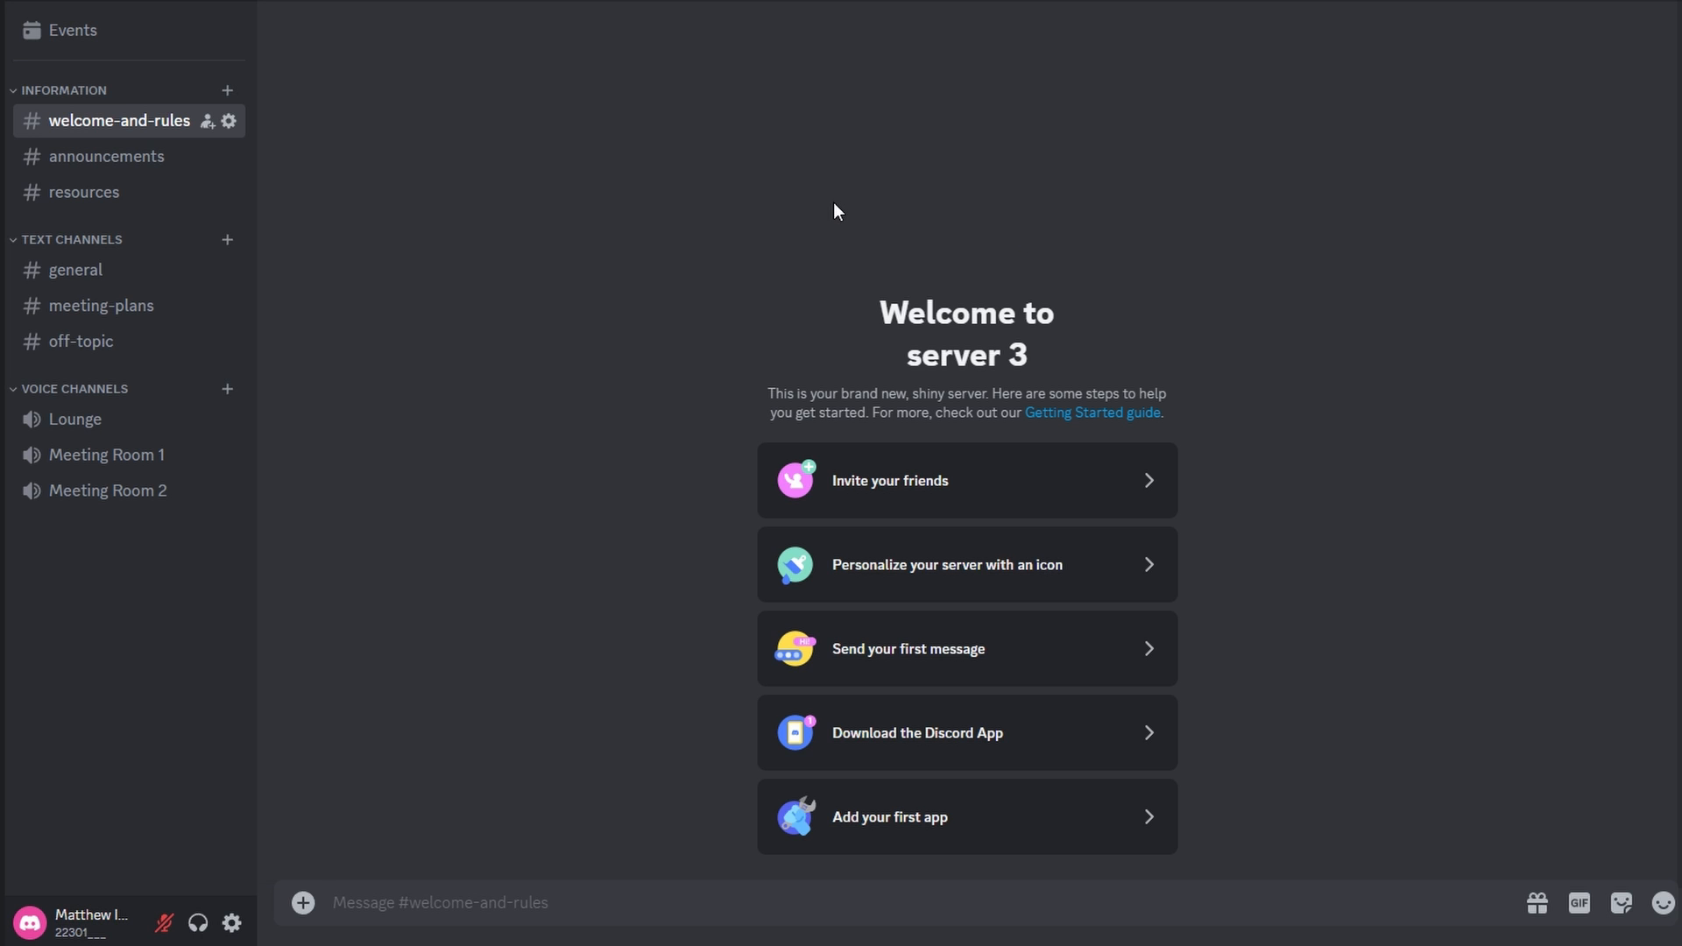
mouse_move(339, 804)
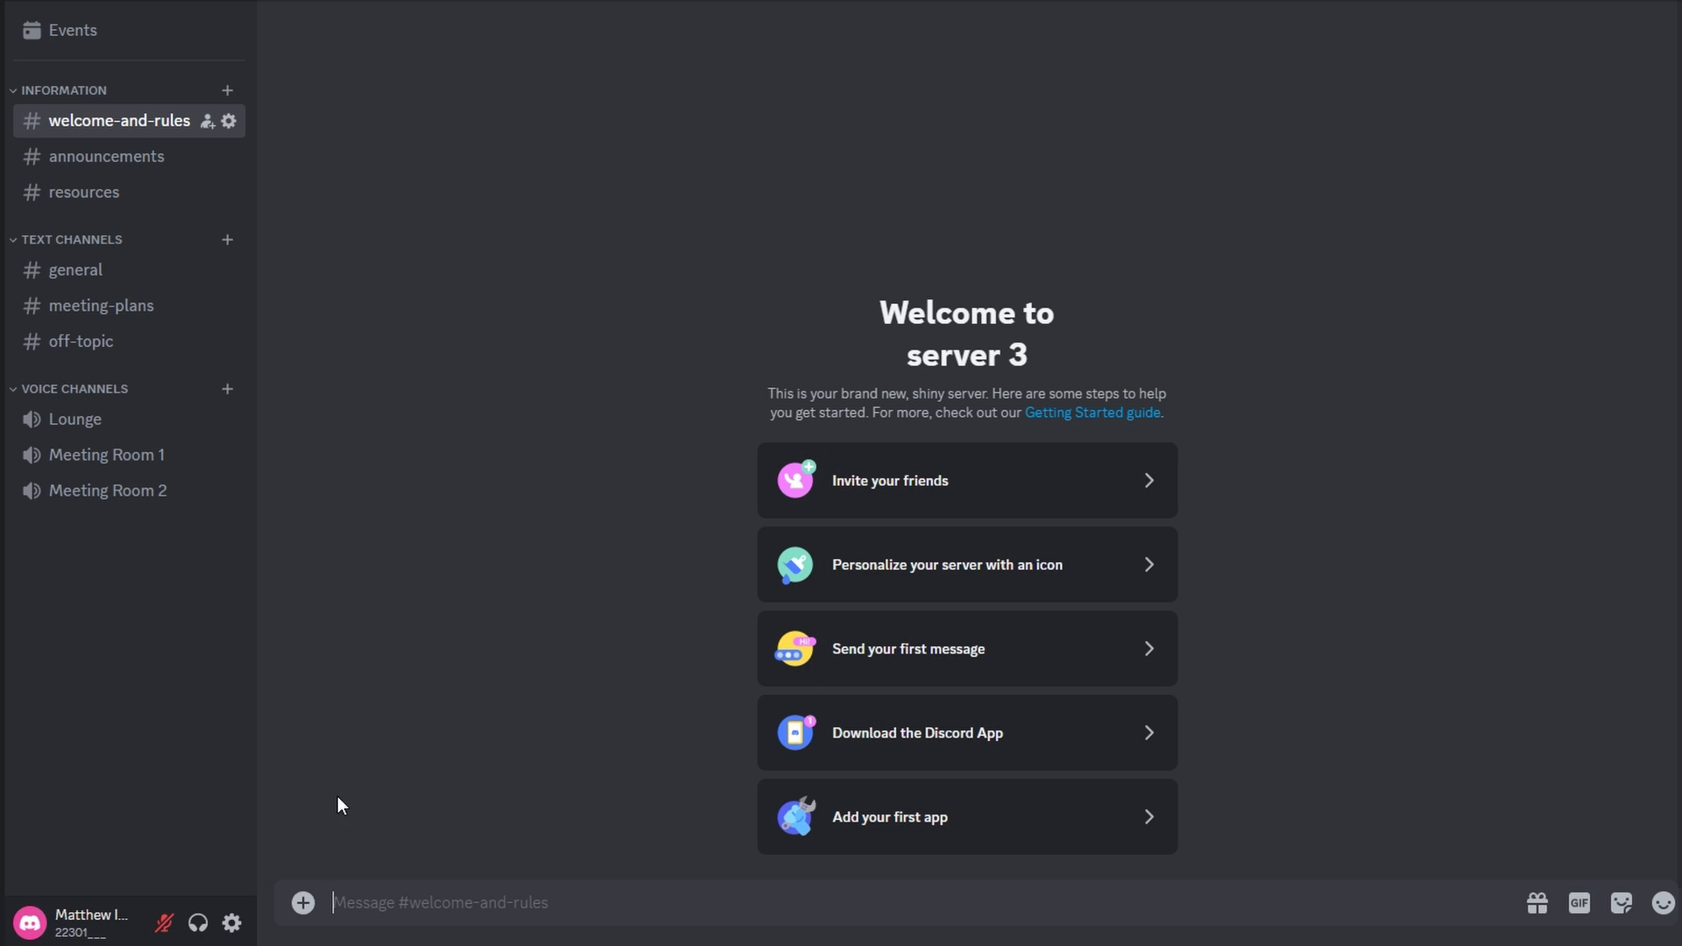
mouse_move(231, 922)
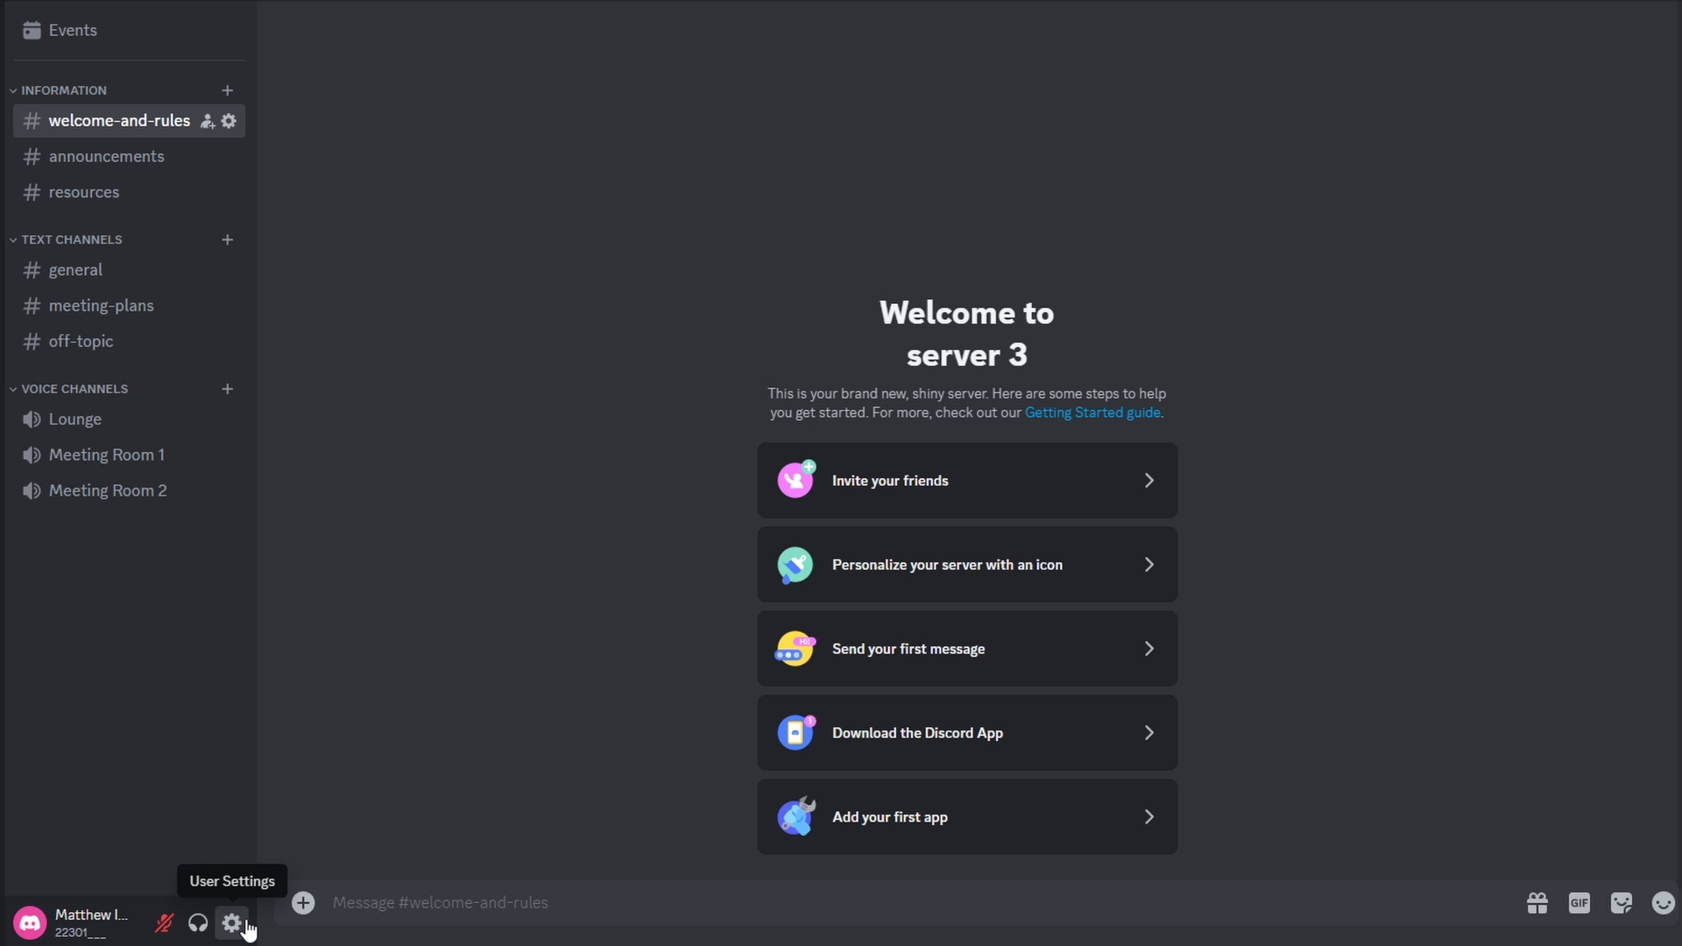
mouse_move(231, 923)
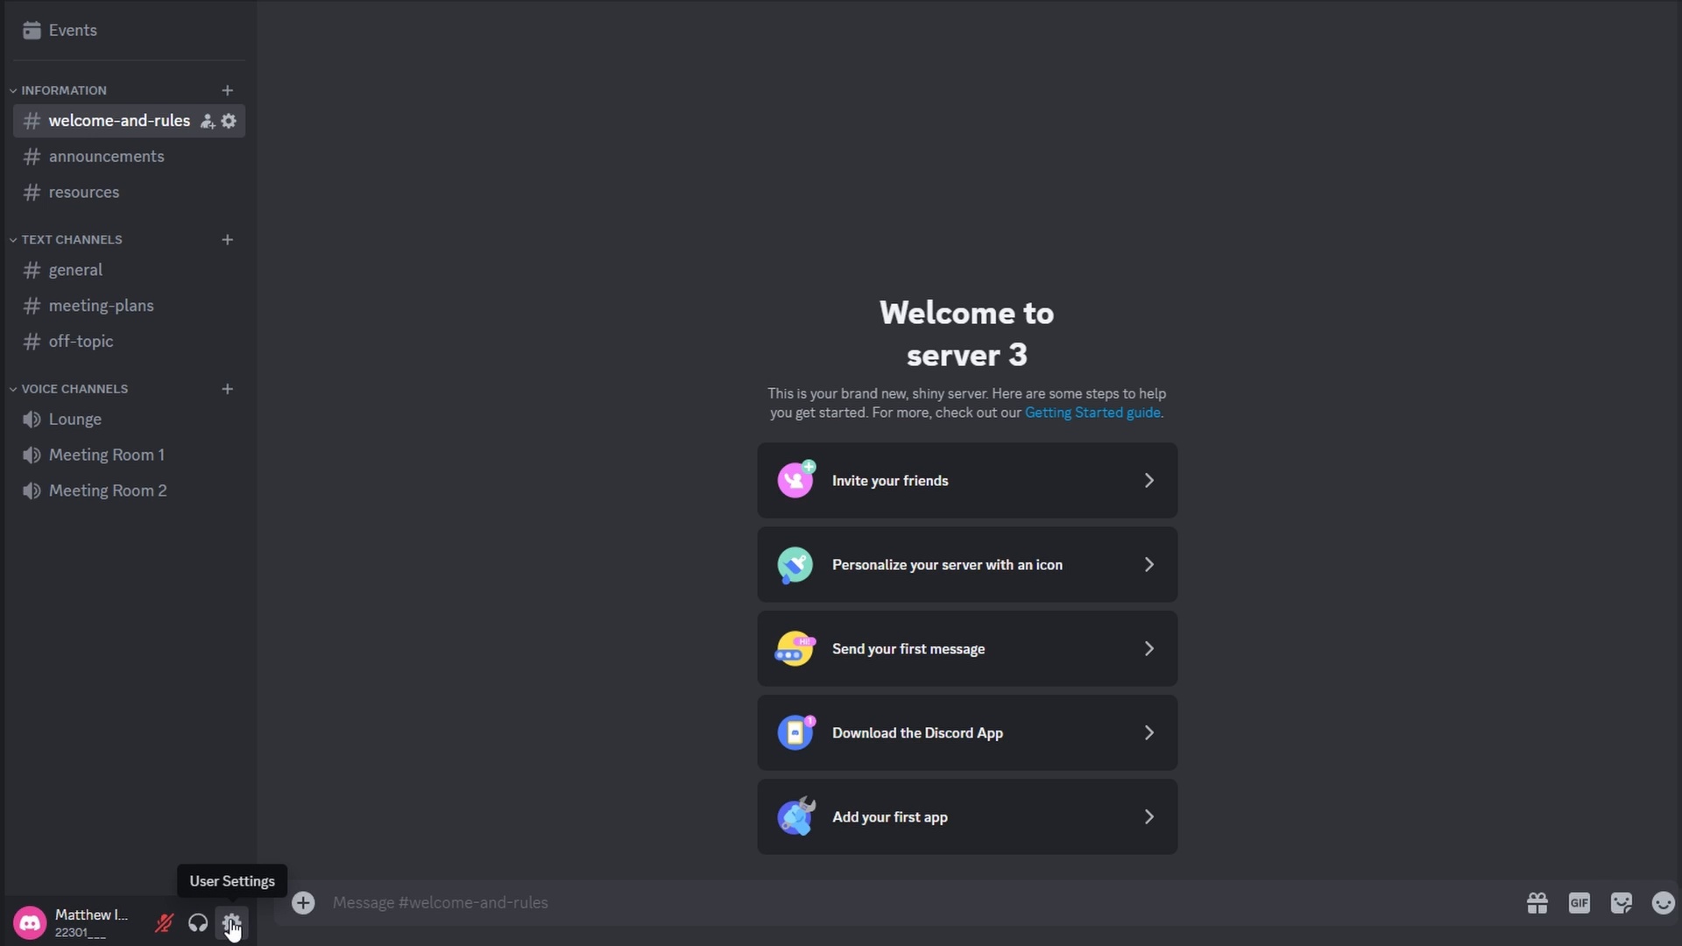
Open User Settings to My Account and start editing the username
left_click(230, 923)
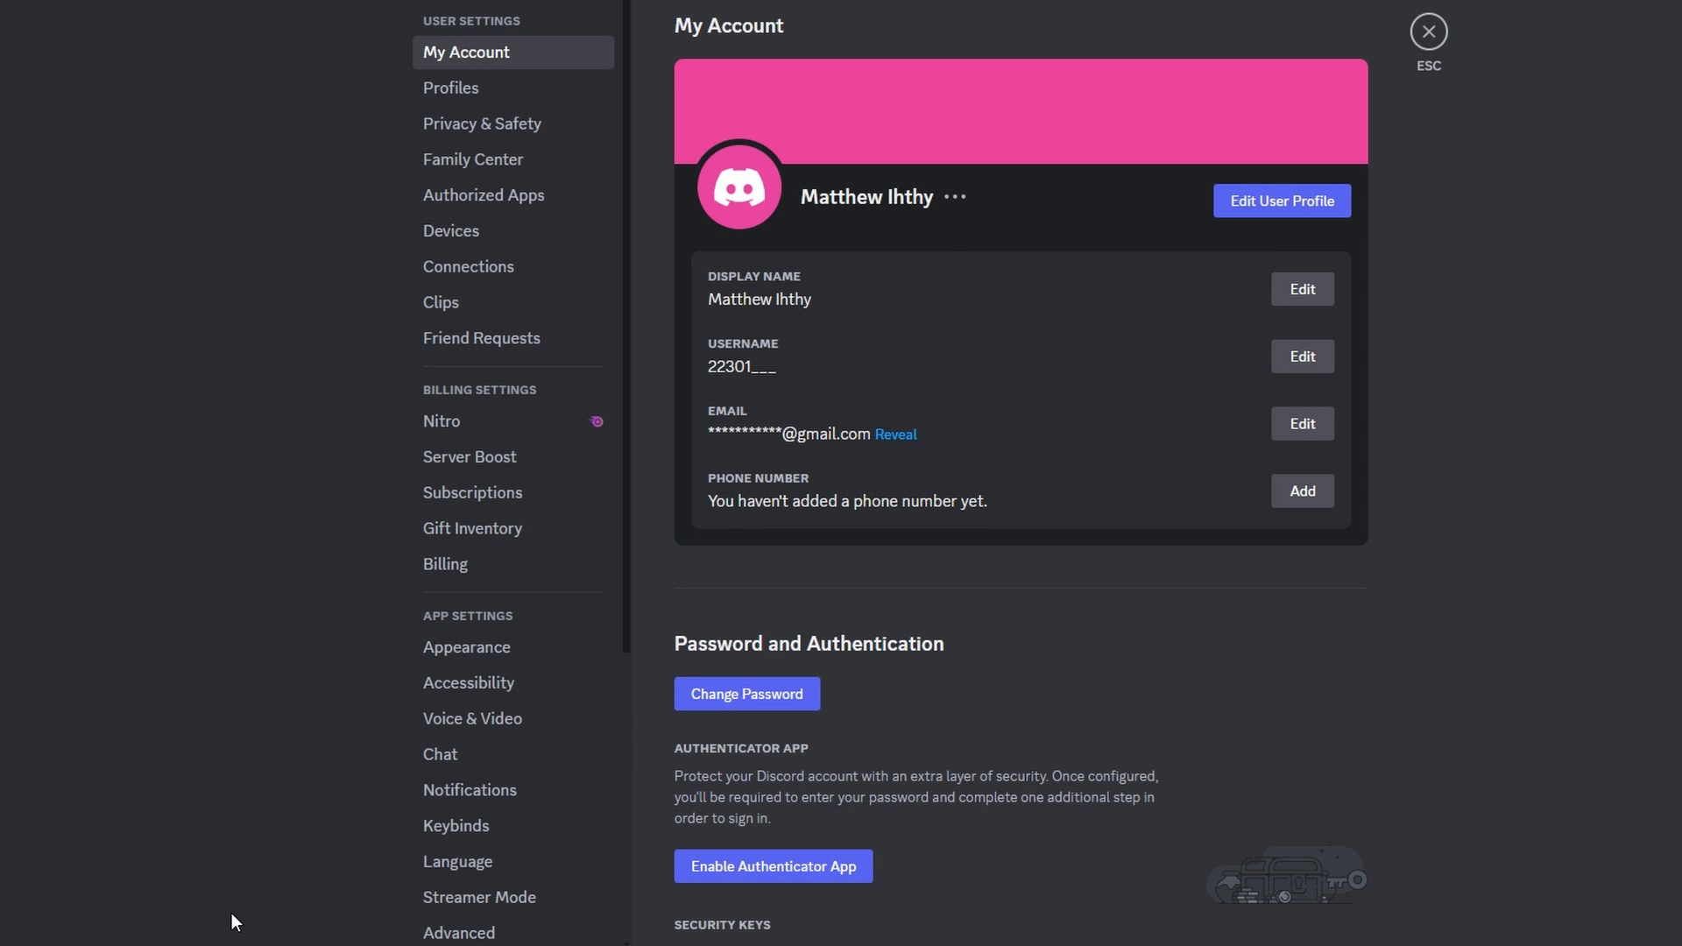
mouse_move(481, 124)
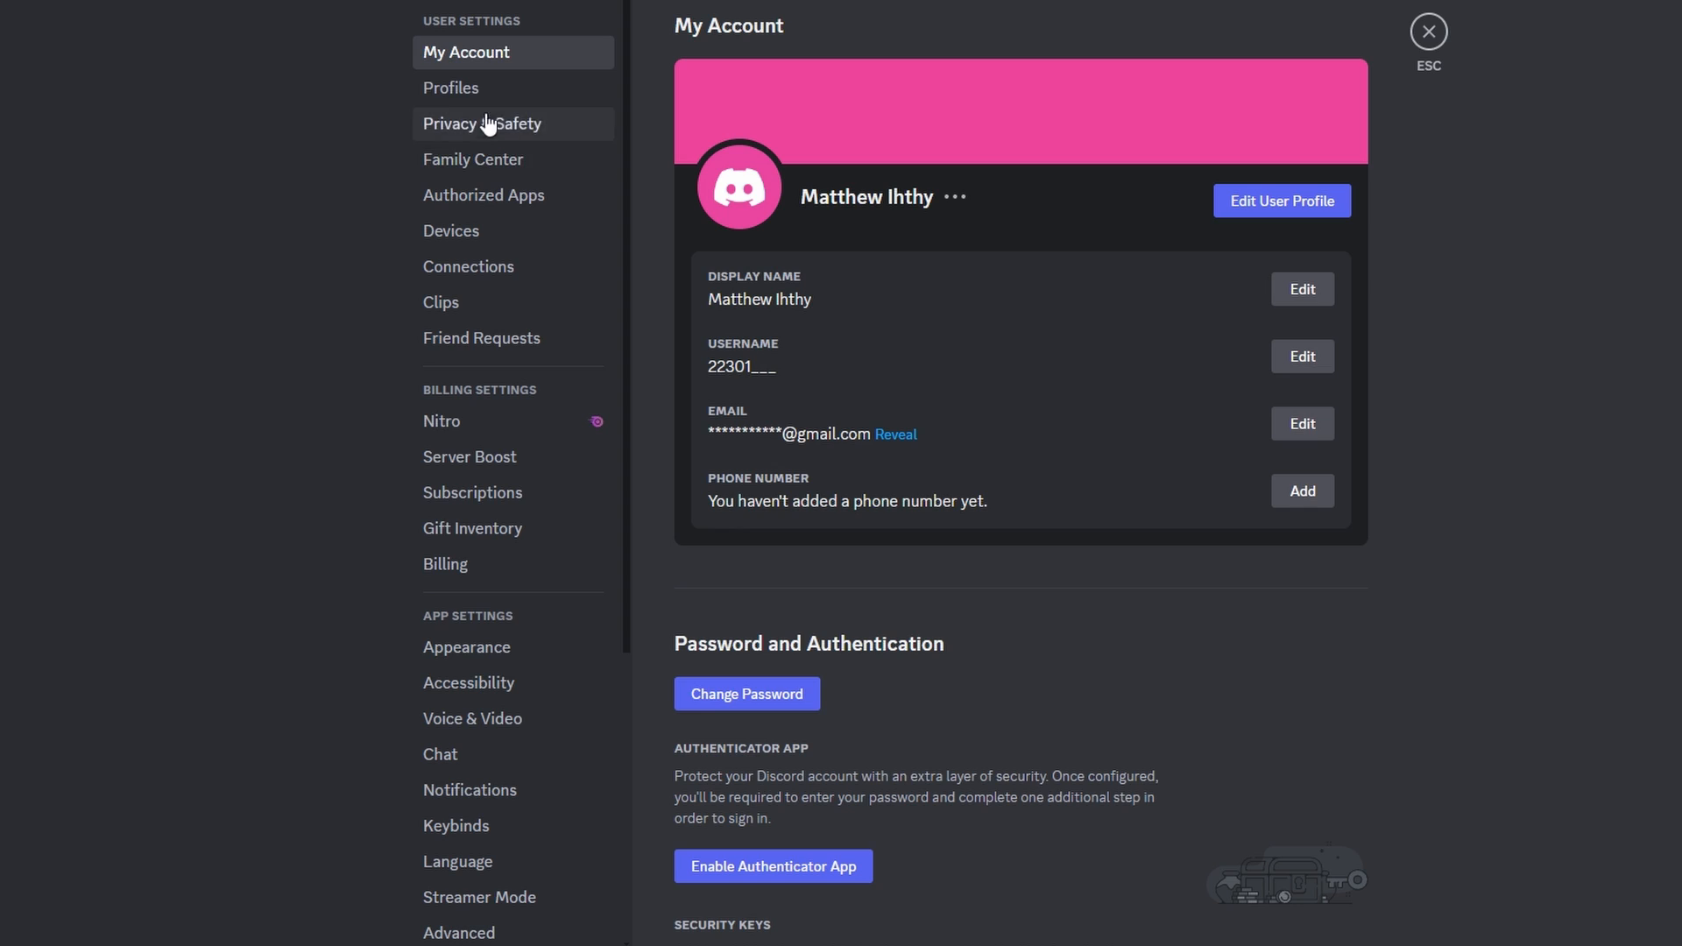
mouse_move(450, 53)
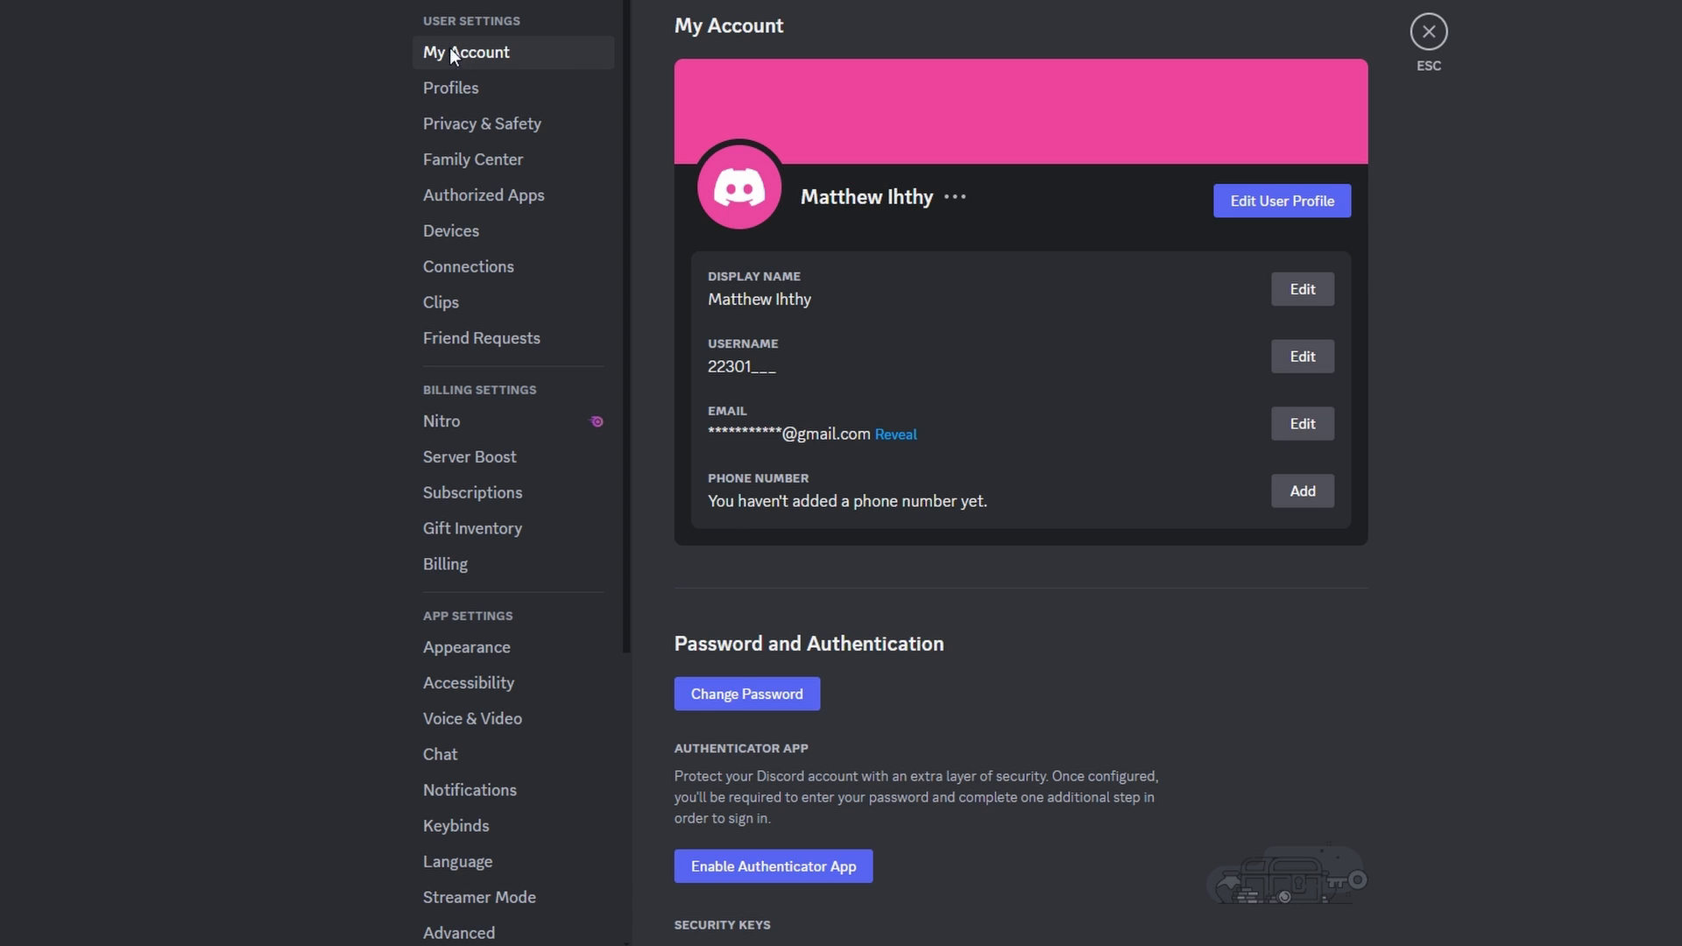
mouse_move(838, 712)
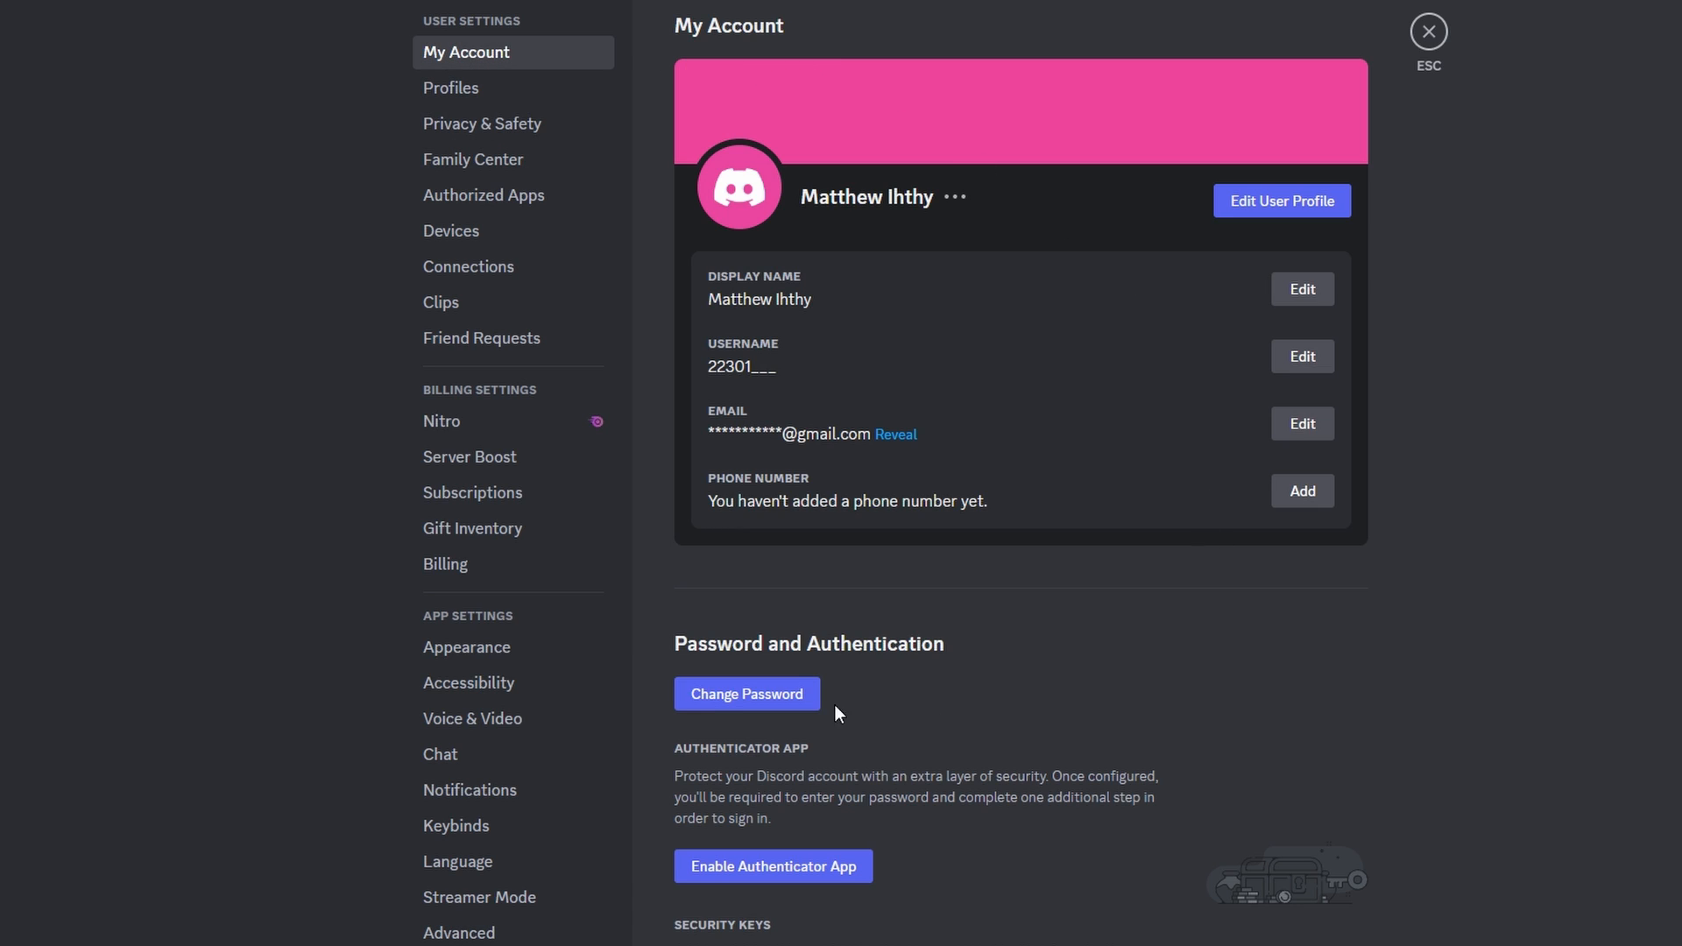
mouse_move(751, 399)
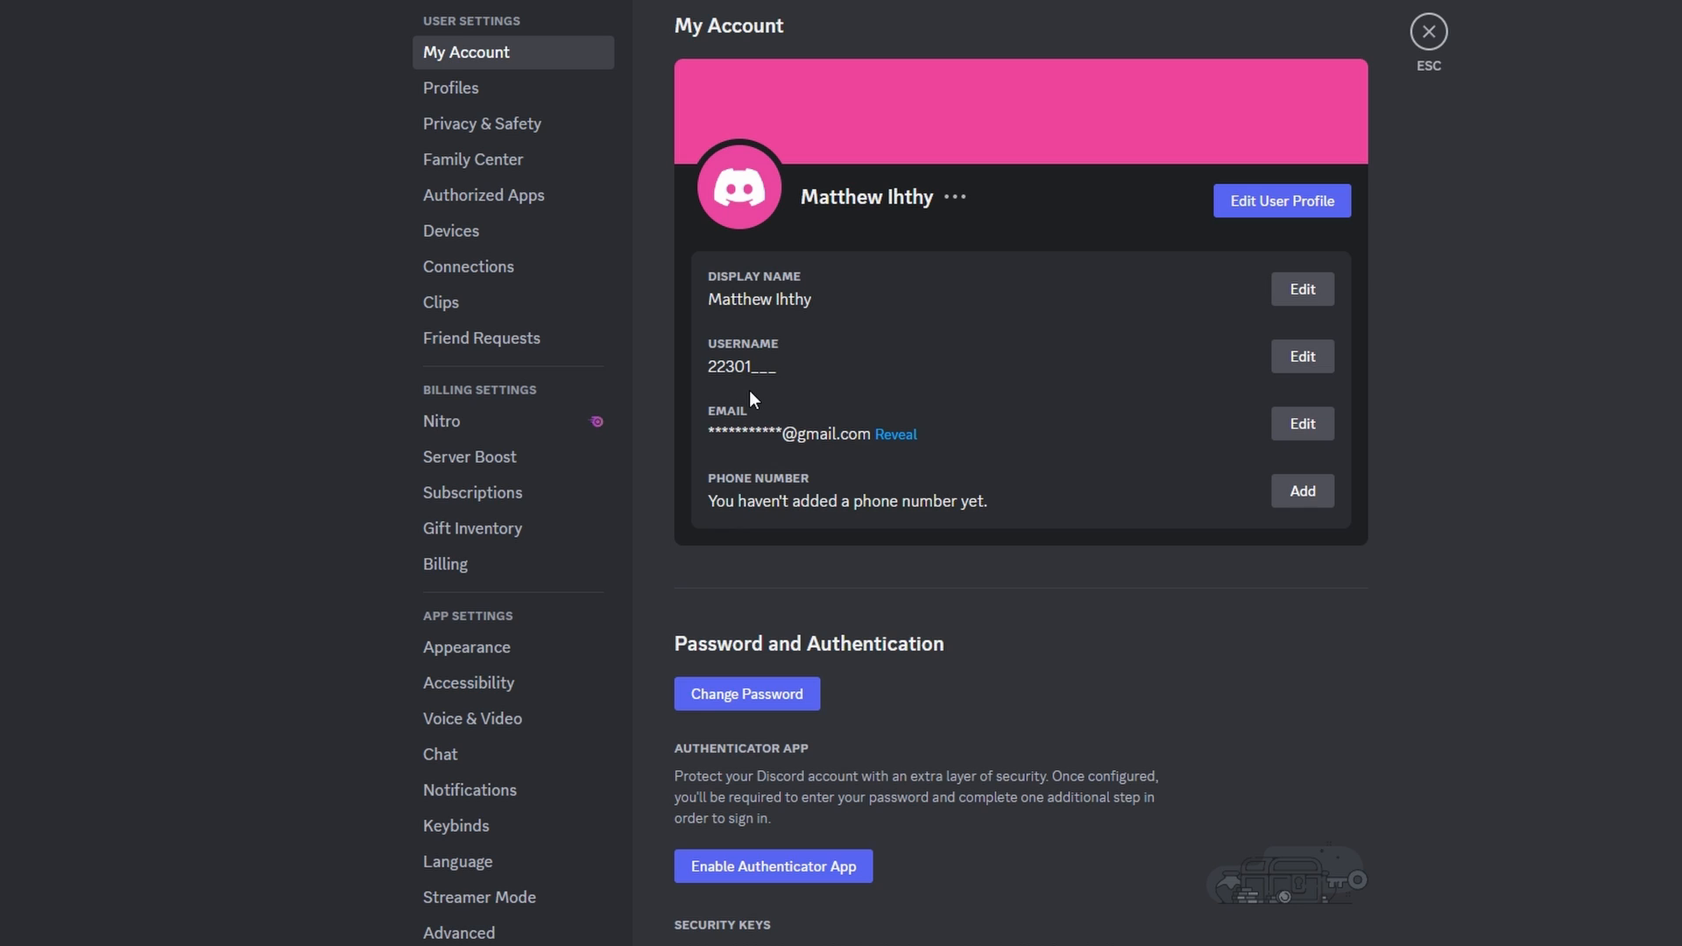
mouse_move(610, 320)
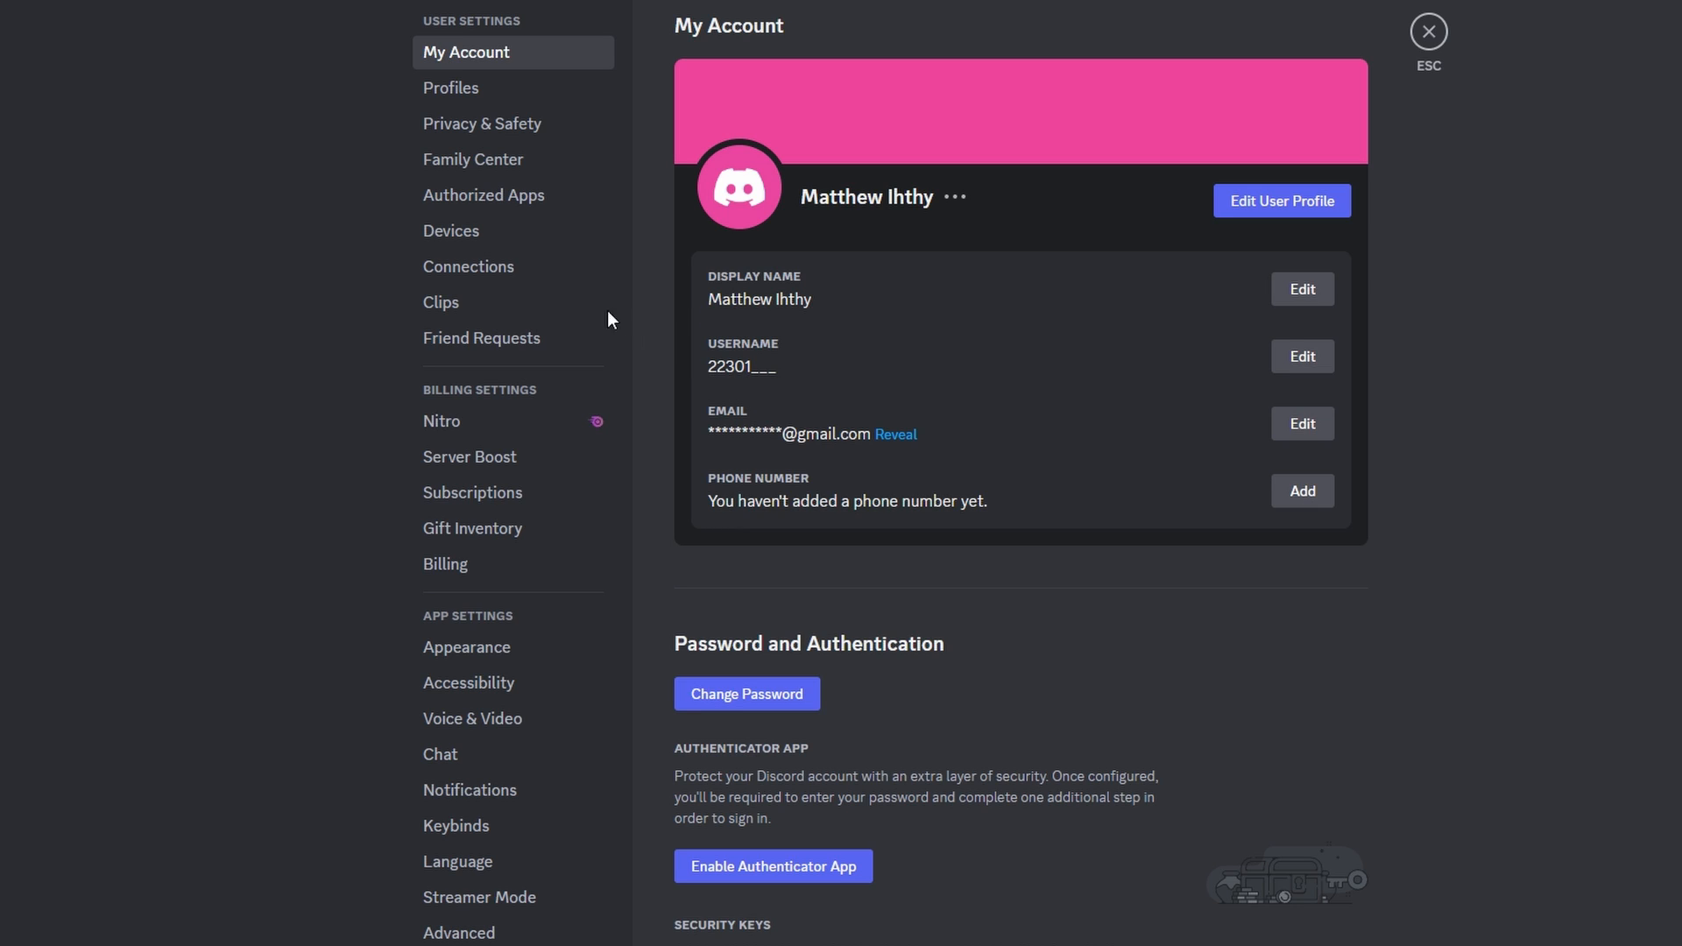
mouse_move(707, 359)
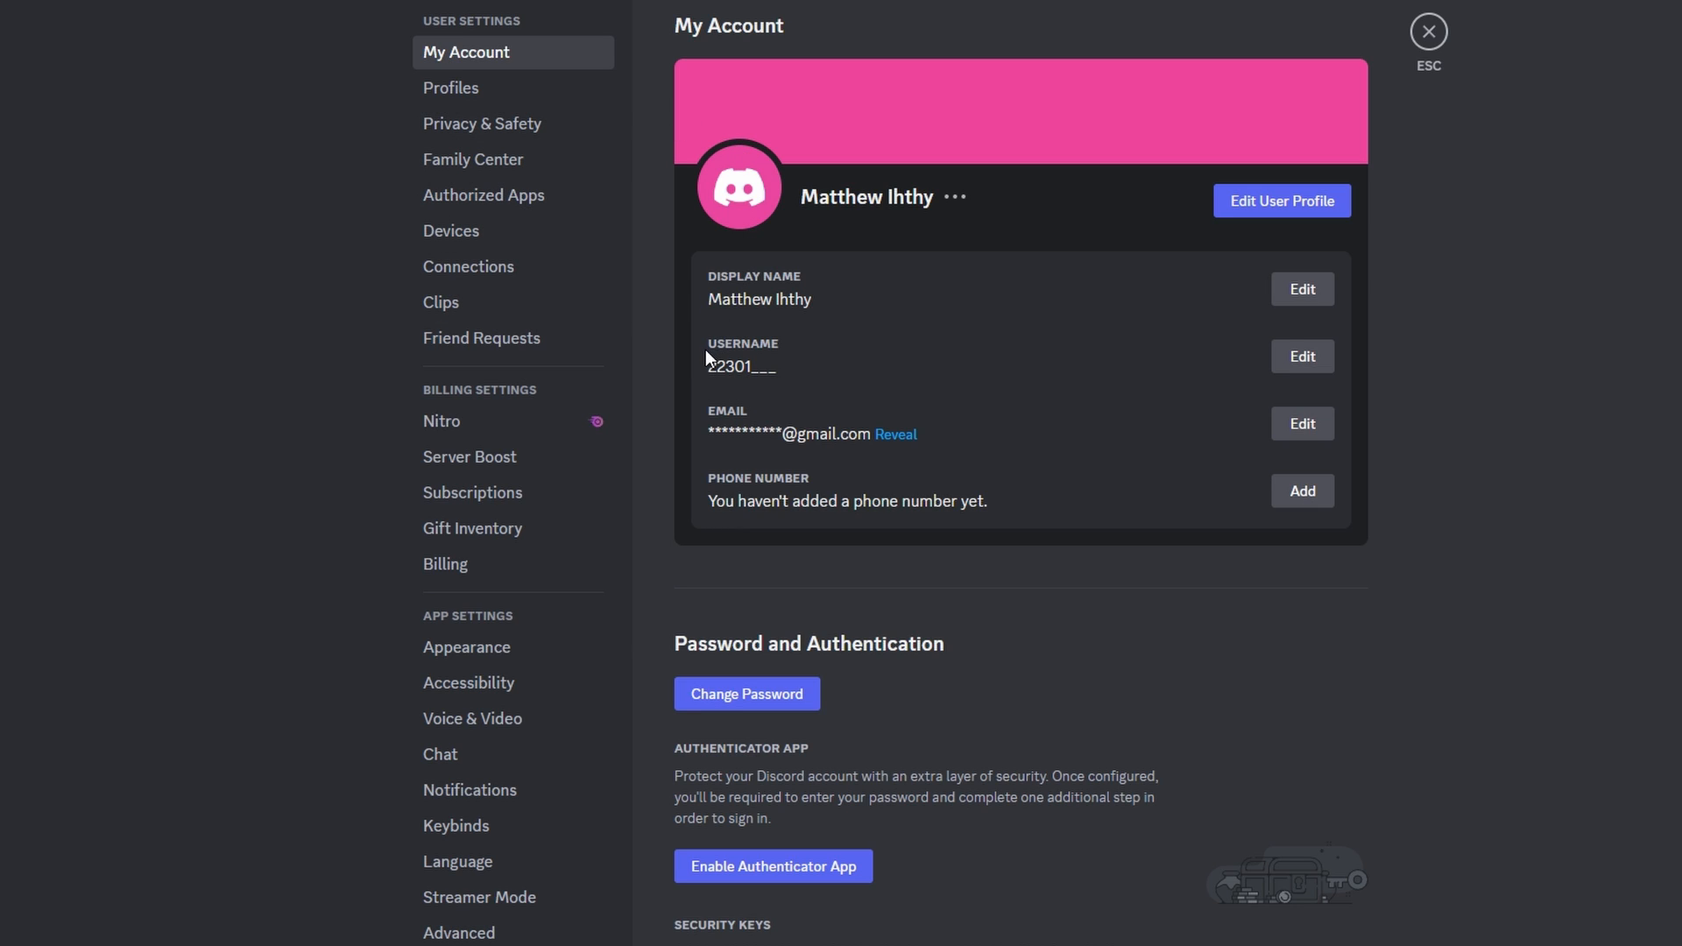
mouse_move(737, 388)
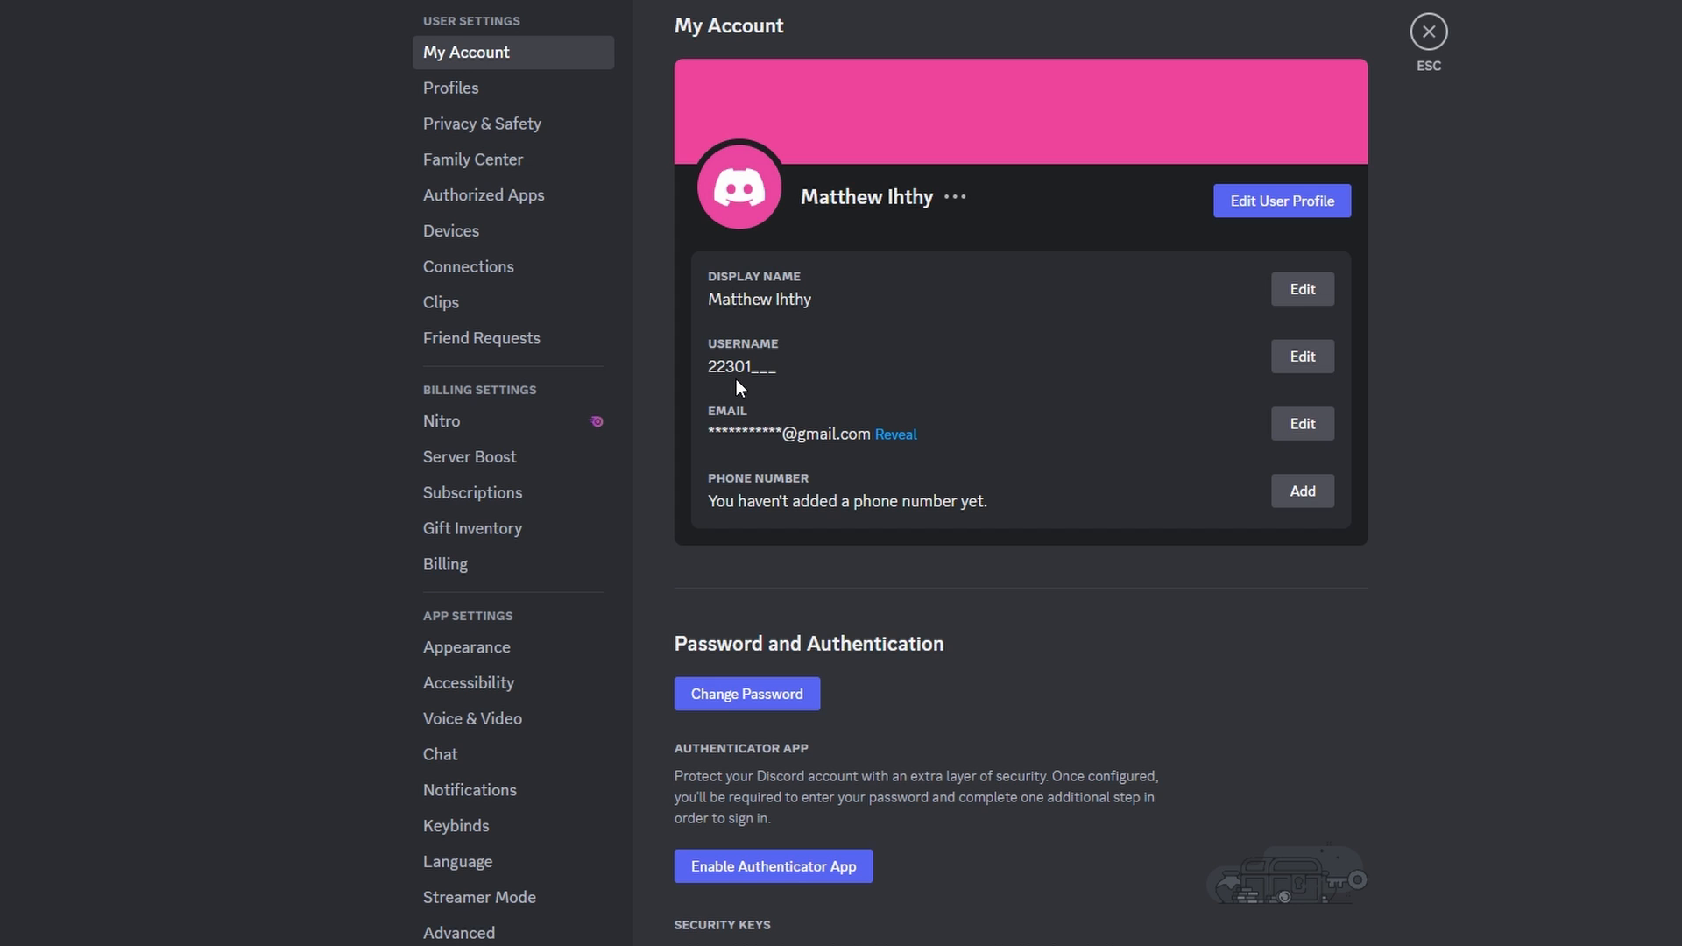
left_click(1300, 357)
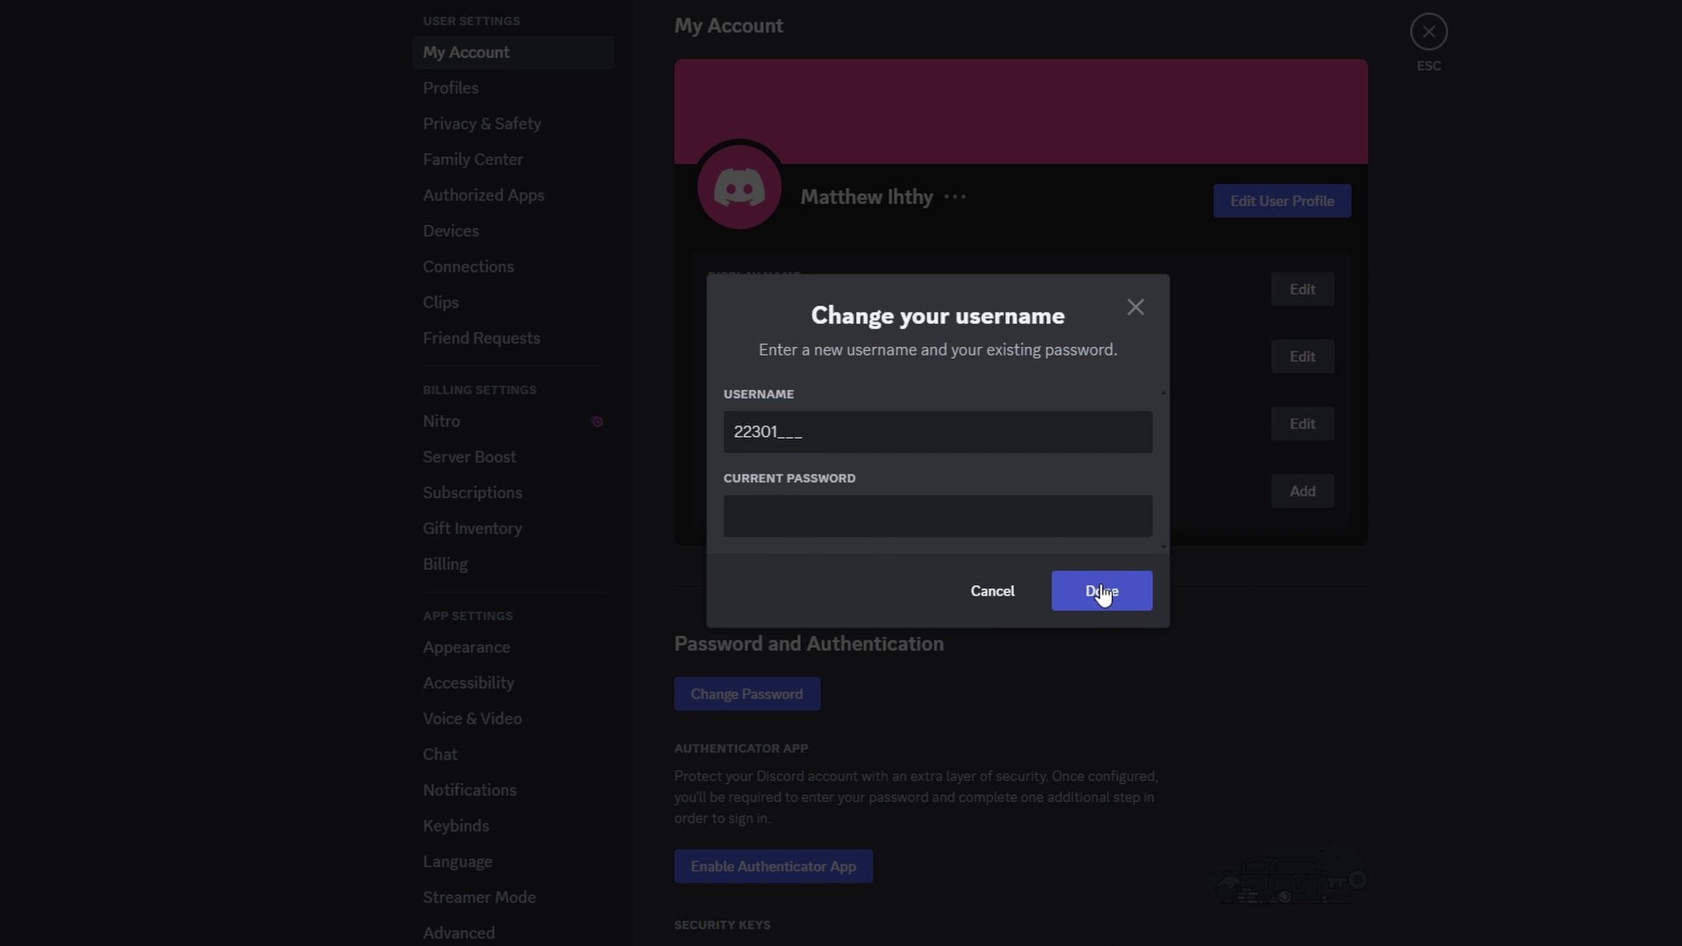
Close the Change your username dialog with Done, leaving the username unchanged
left_click(1099, 591)
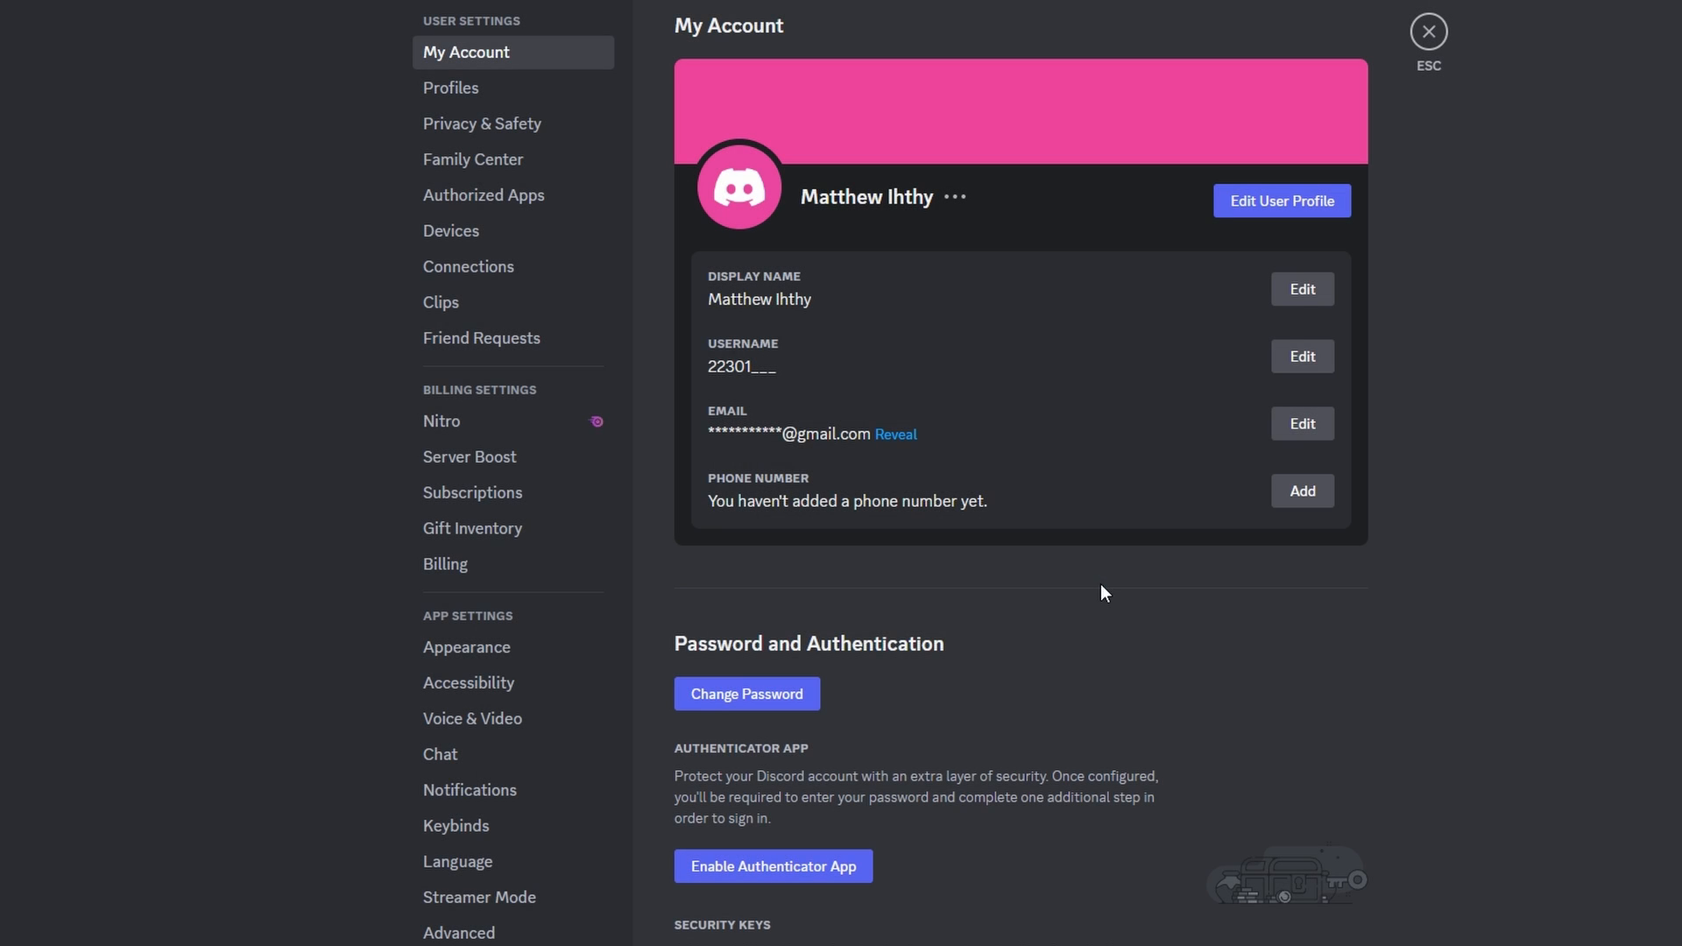
mouse_move(1128, 482)
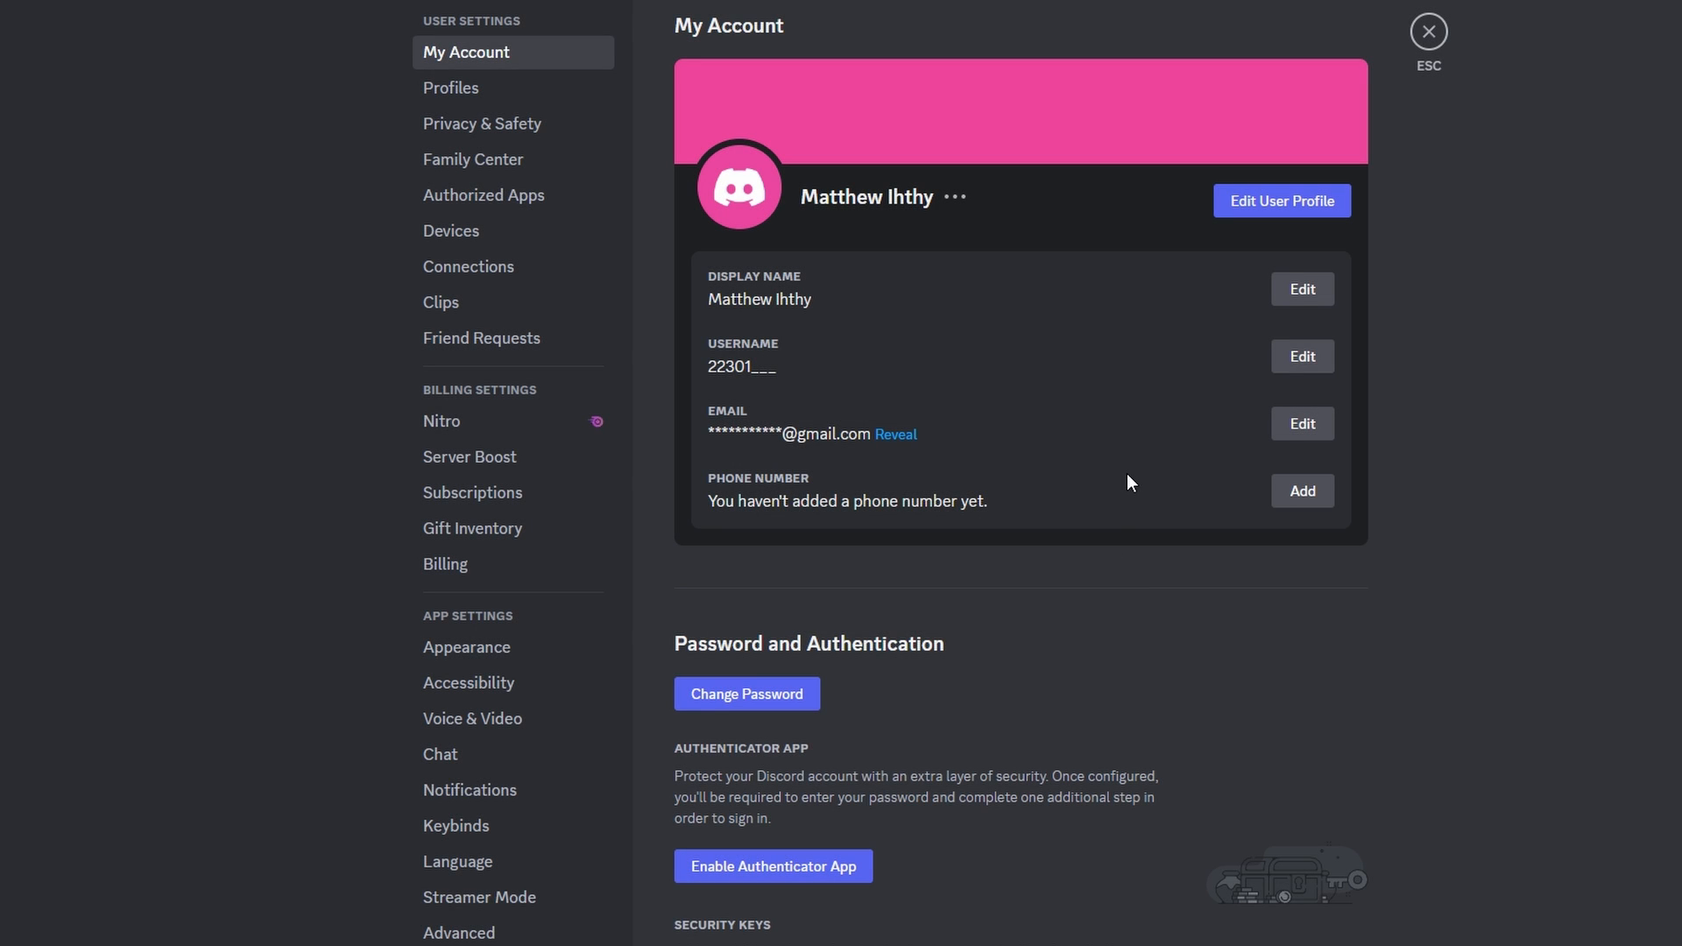
mouse_move(1152, 418)
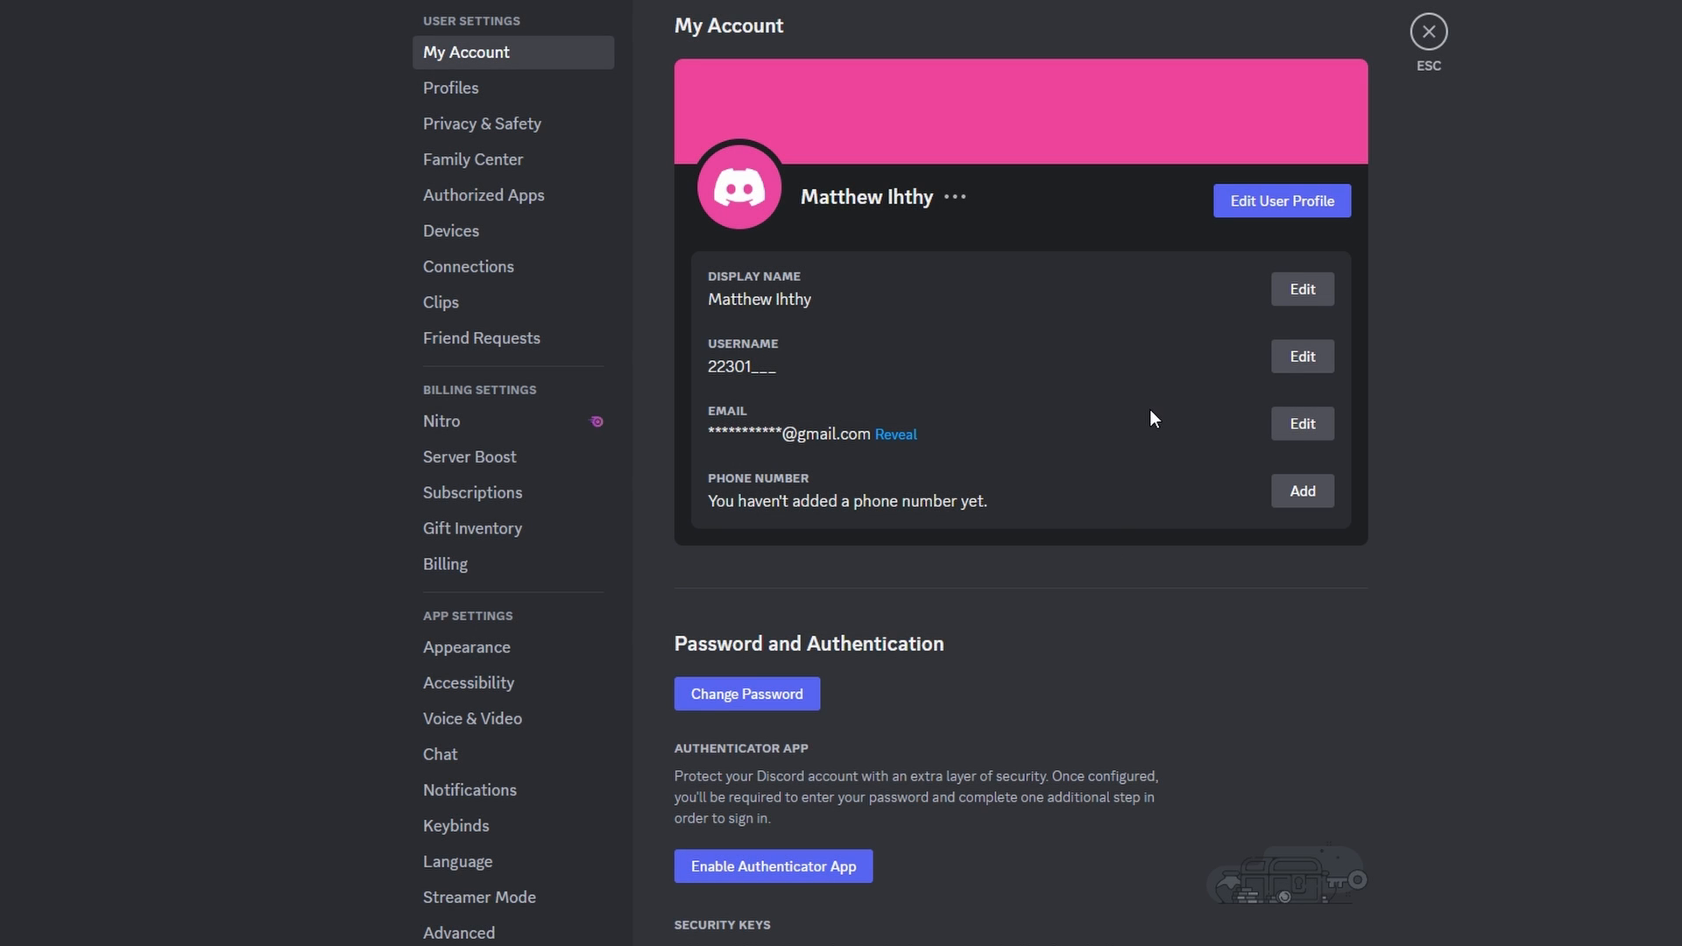